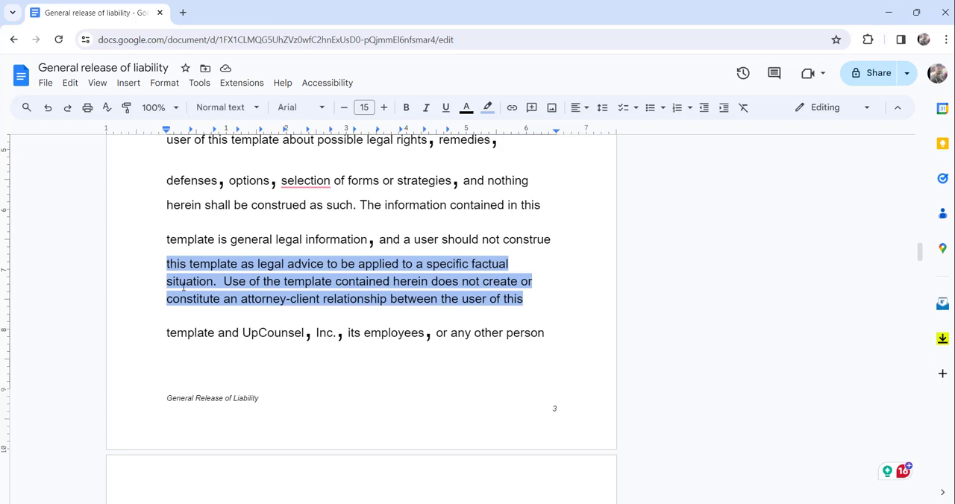
mouse_move(407, 286)
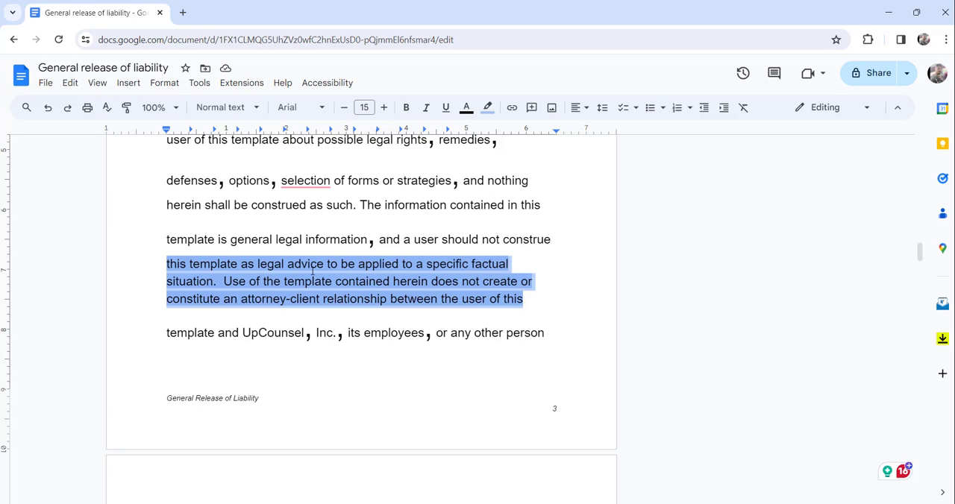
mouse_move(567, 269)
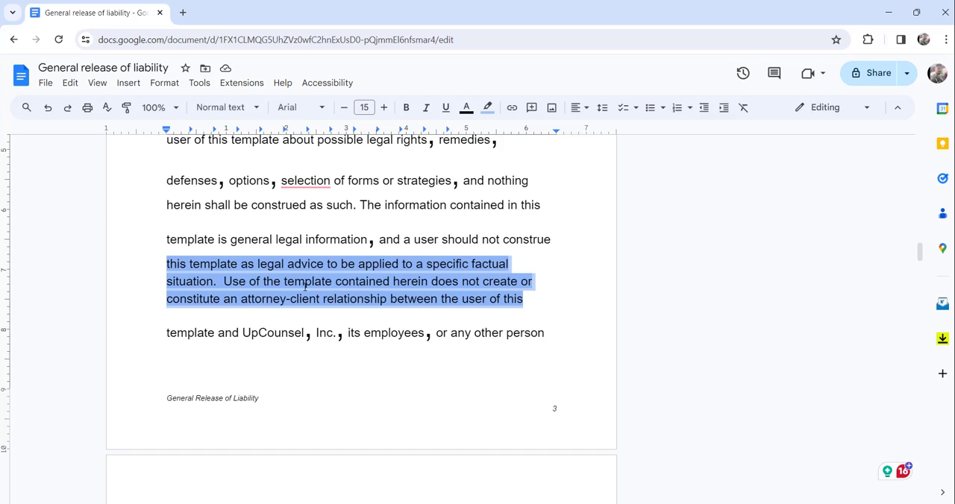
mouse_move(486, 107)
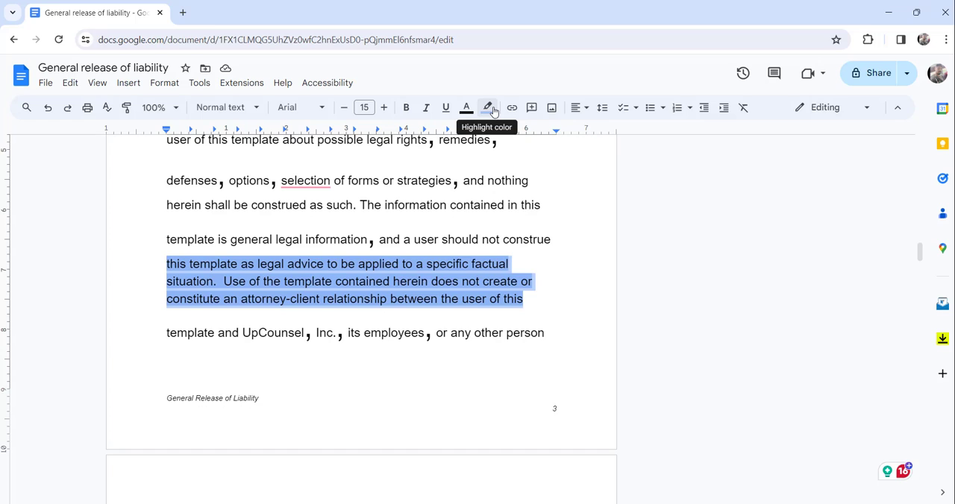
mouse_move(467, 108)
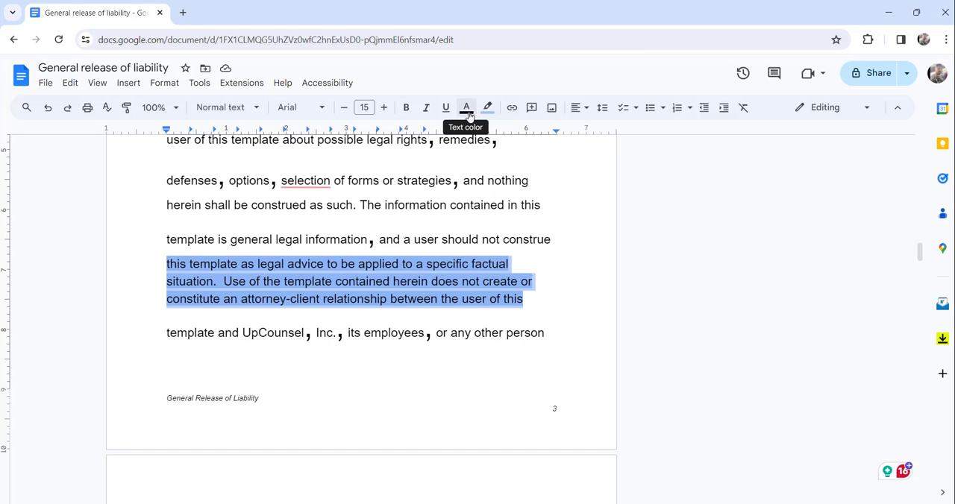
mouse_move(487, 107)
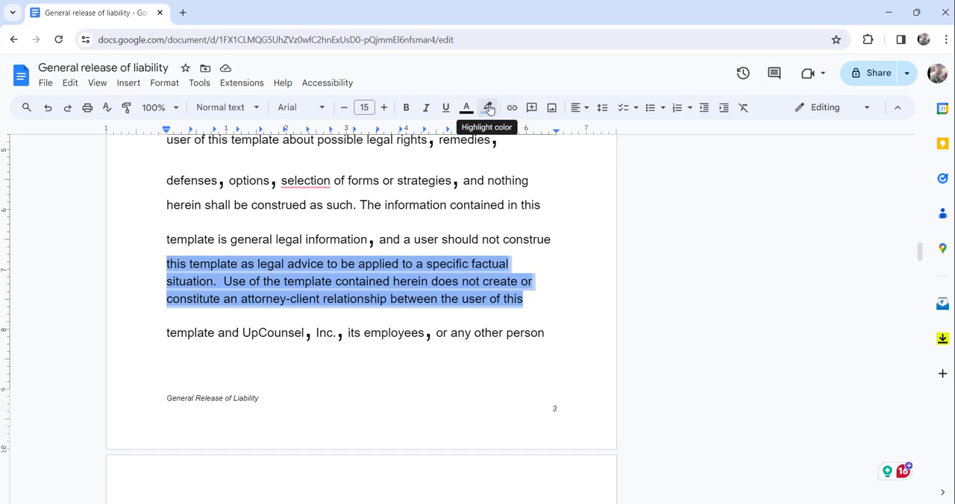
Set the selected legal-advice passage's highlight colour to None, leaving plain text
left_click(488, 108)
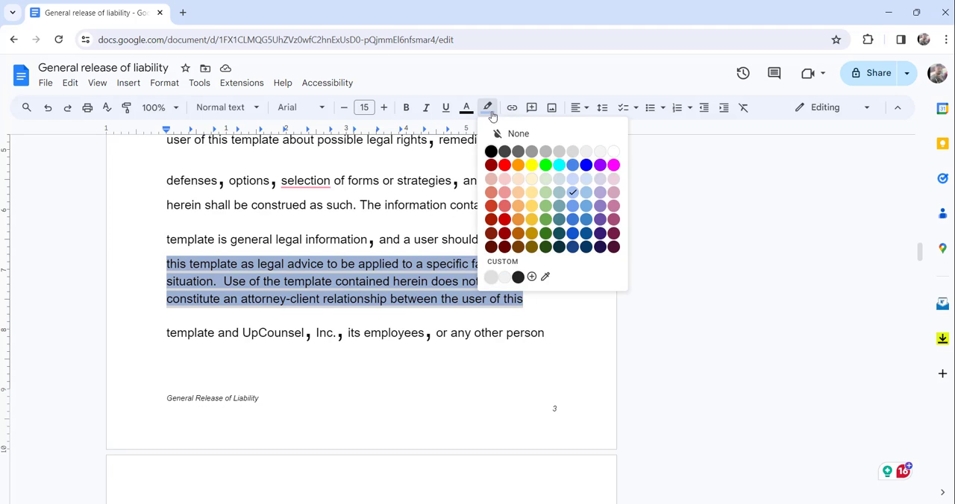
mouse_move(516, 135)
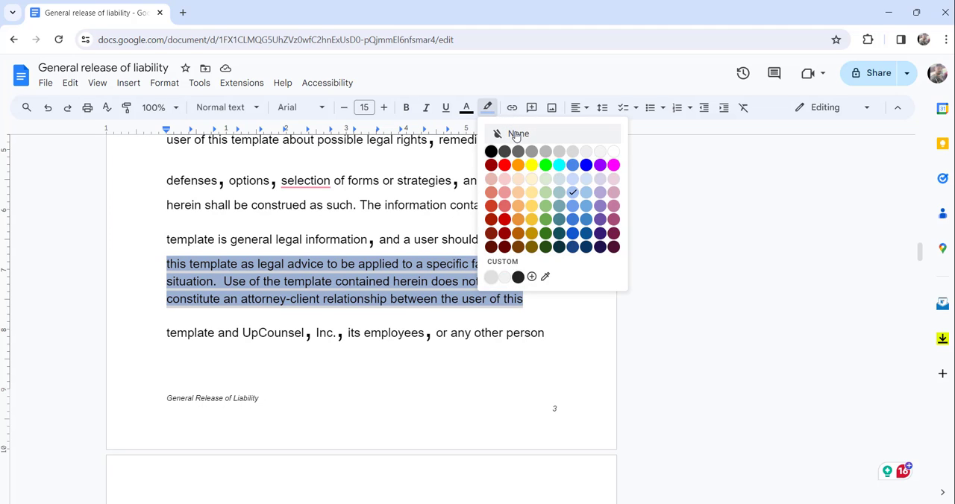
mouse_move(538, 134)
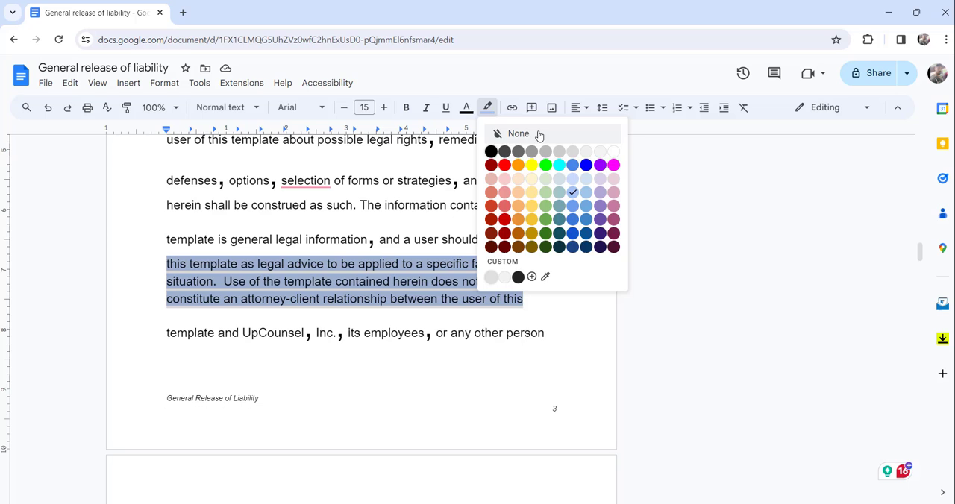
left_click(518, 135)
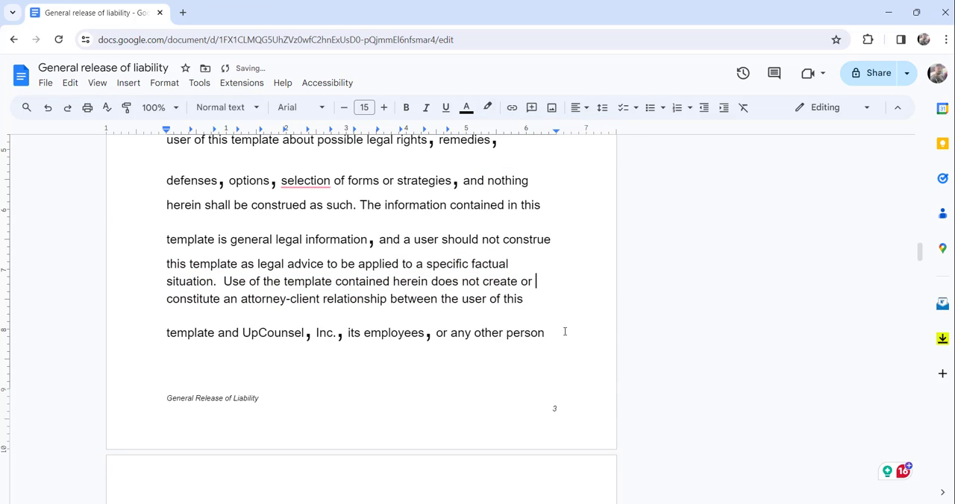
Reselect the unhighlighted passage from 'this template as legal advice' through 'the user of this'
left_click_drag(167, 262, 215, 280)
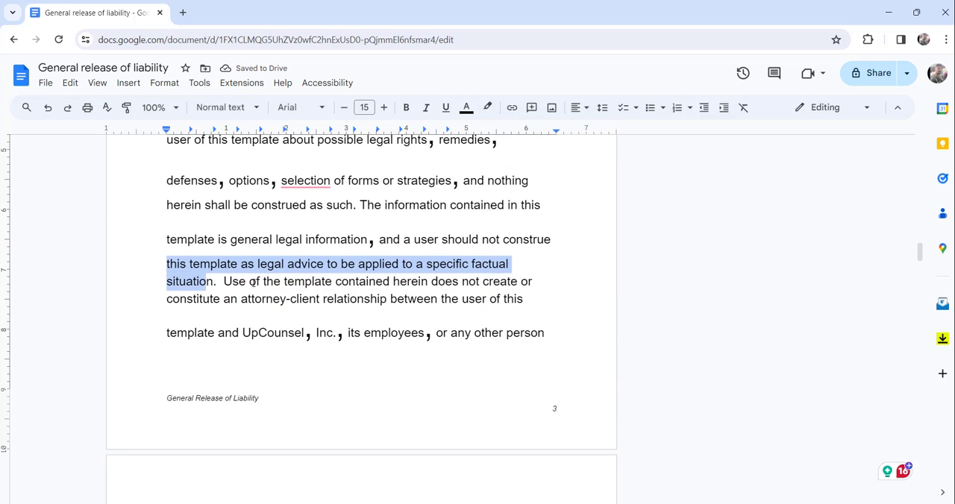
left_click_drag(211, 281, 523, 298)
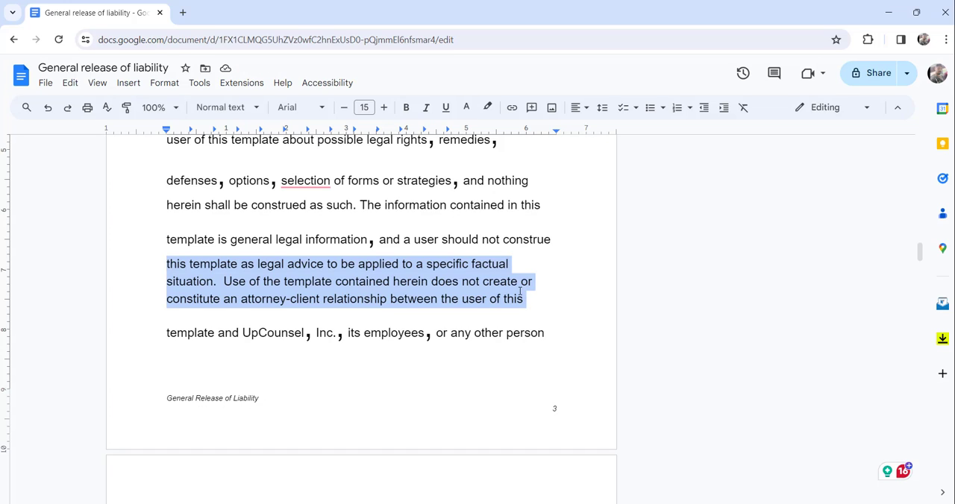